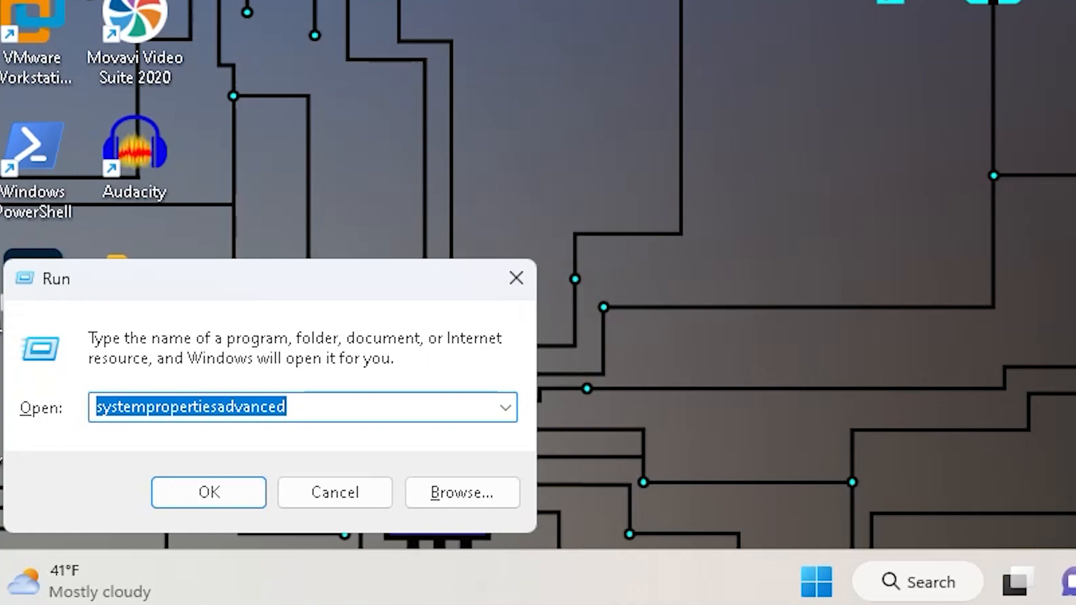
# Step: Enable 'Smooth edges of screen fonts' in the Performance Options visual effects and save
pyautogui.click(208, 492)
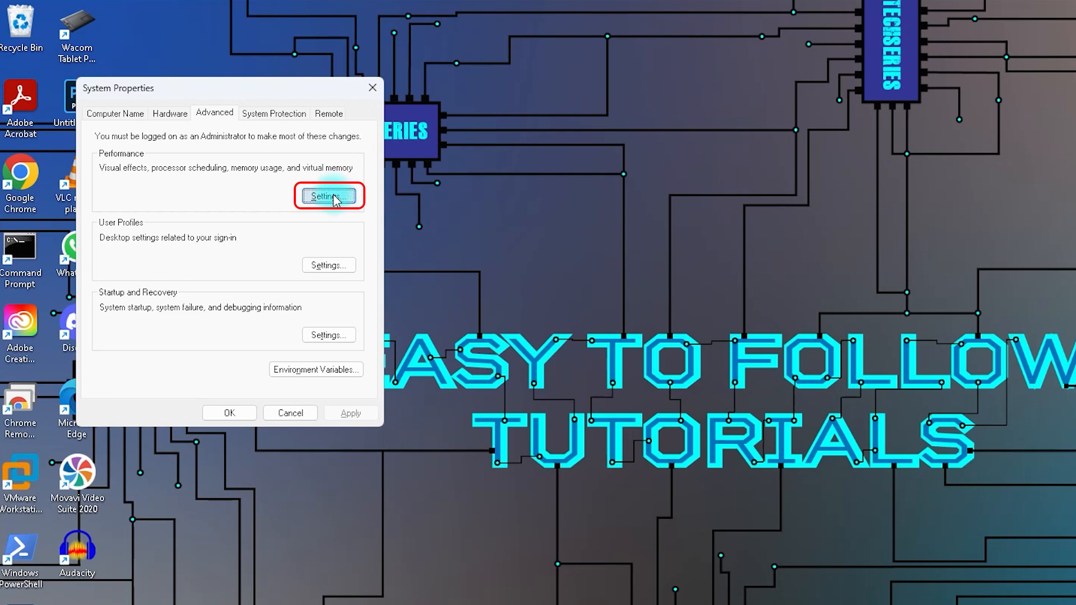
pyautogui.click(328, 196)
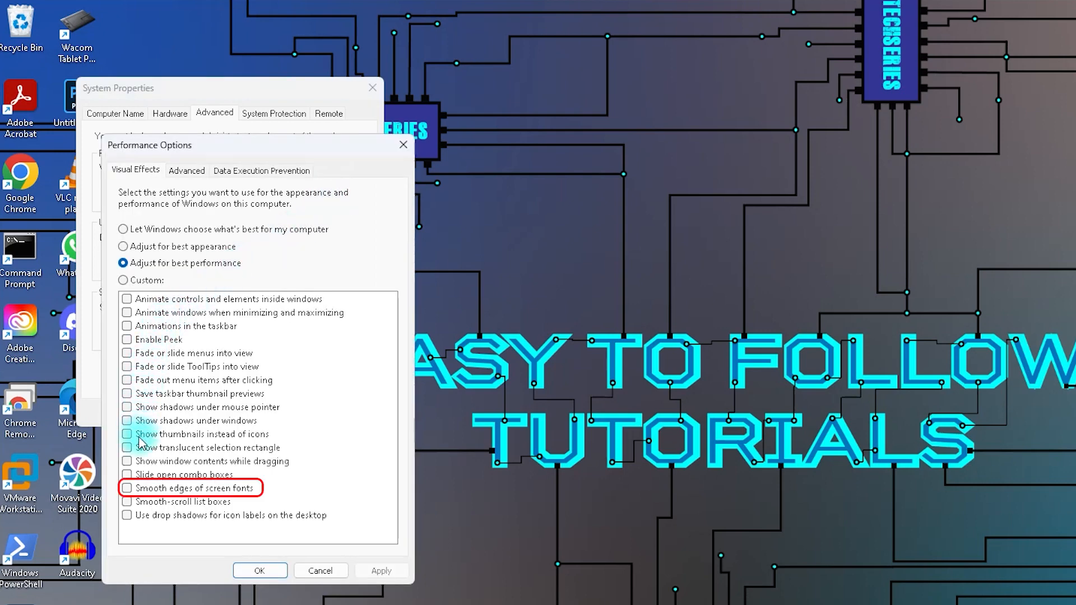
pyautogui.click(126, 488)
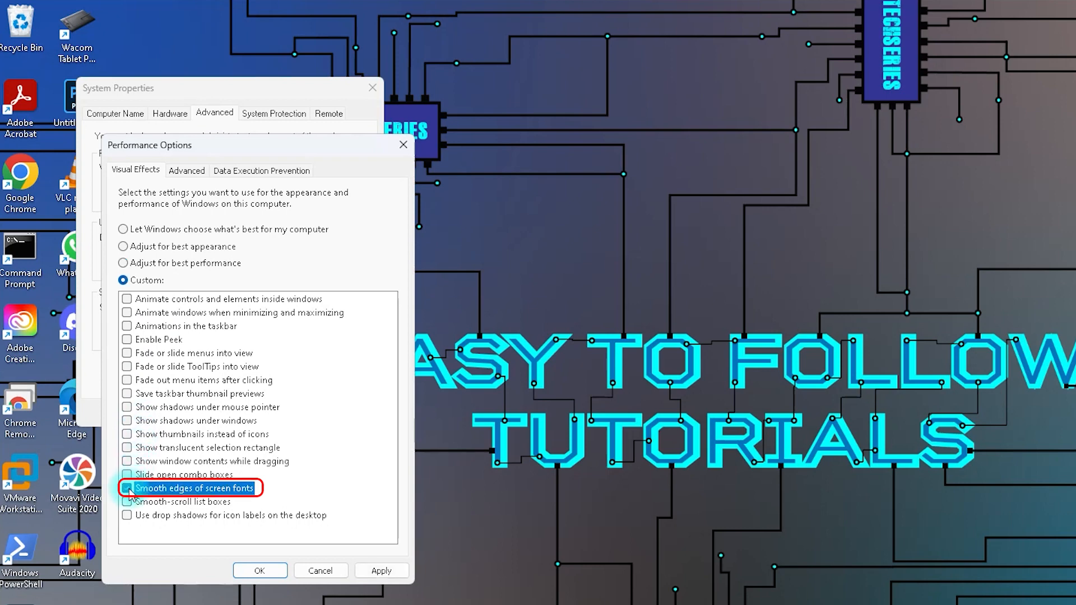
pyautogui.click(127, 488)
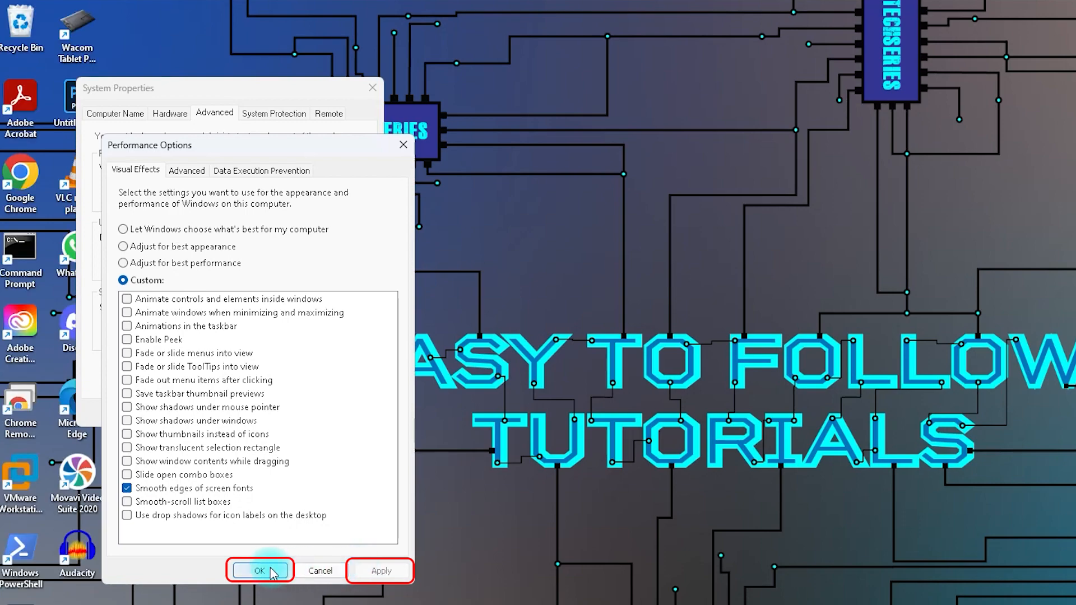
pyautogui.click(260, 570)
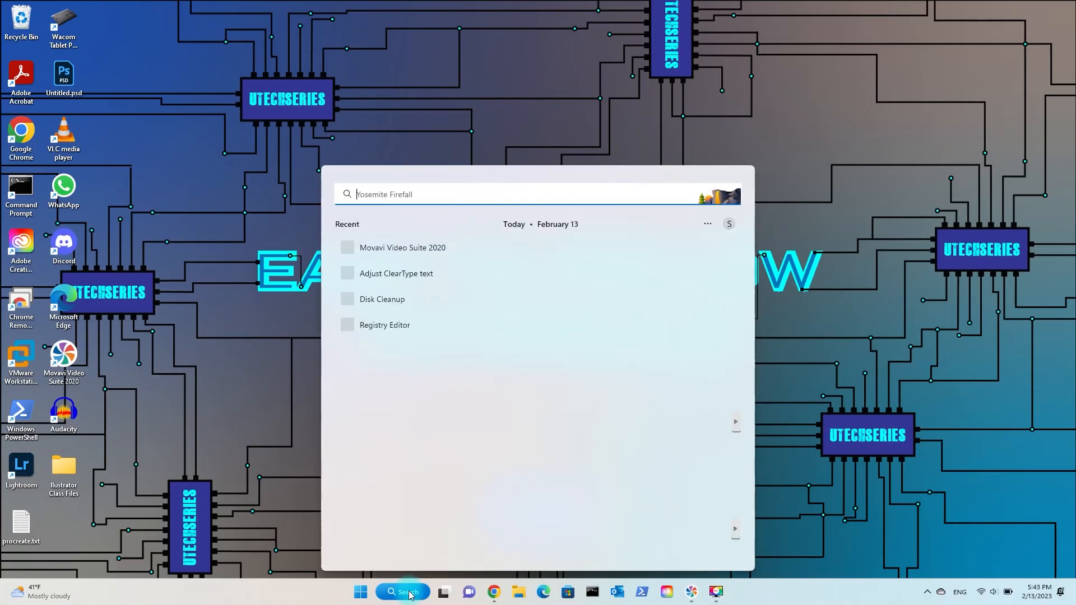
# Step: Turn on ClearType and accept each text sample through to Finish in the tuner
pyautogui.write('clea')
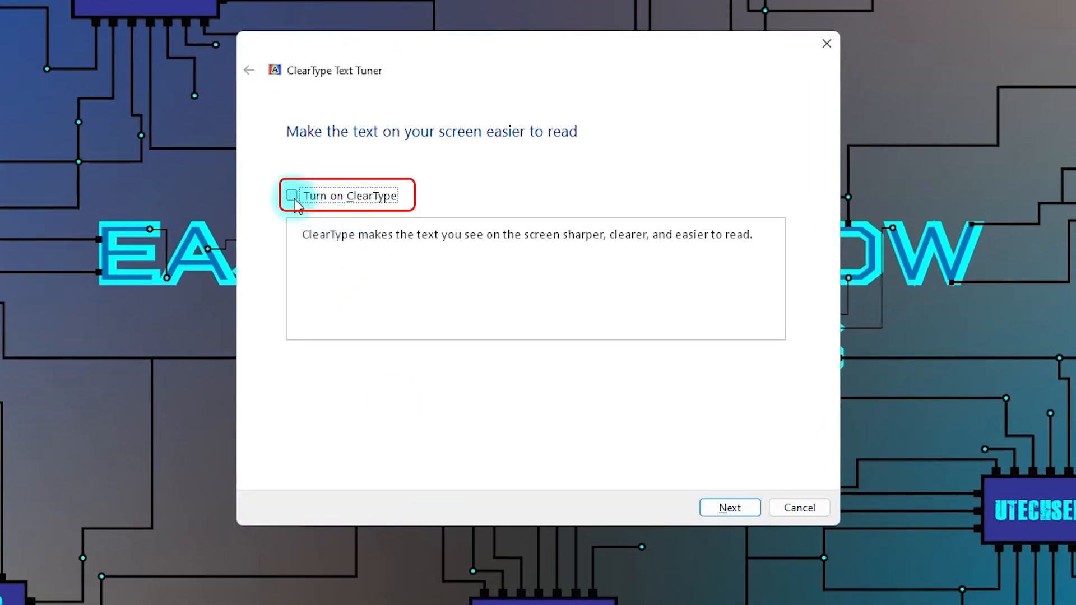
pyautogui.click(292, 195)
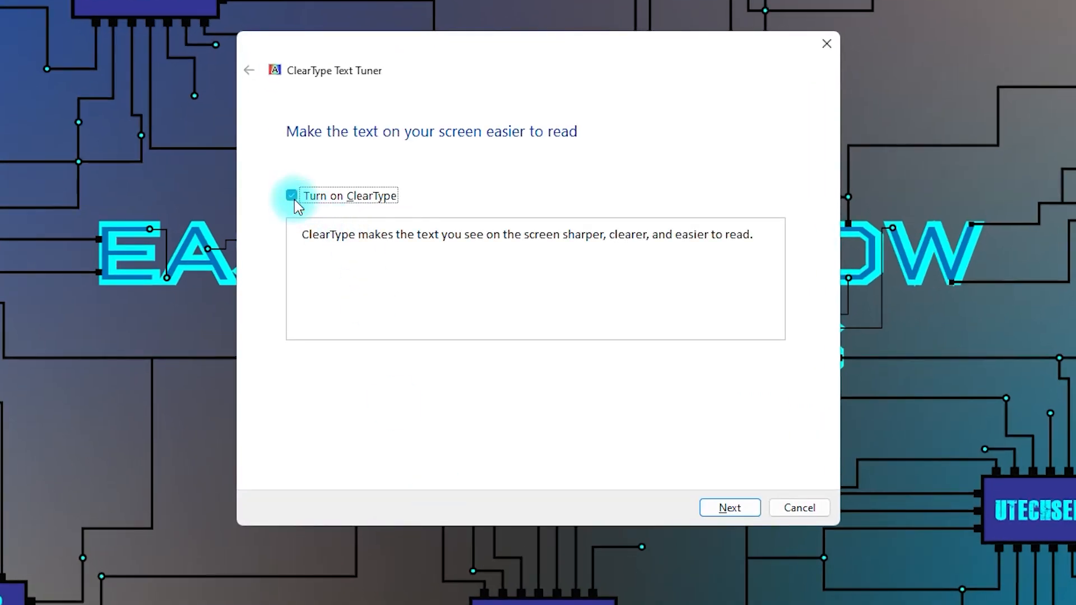
pyautogui.click(728, 508)
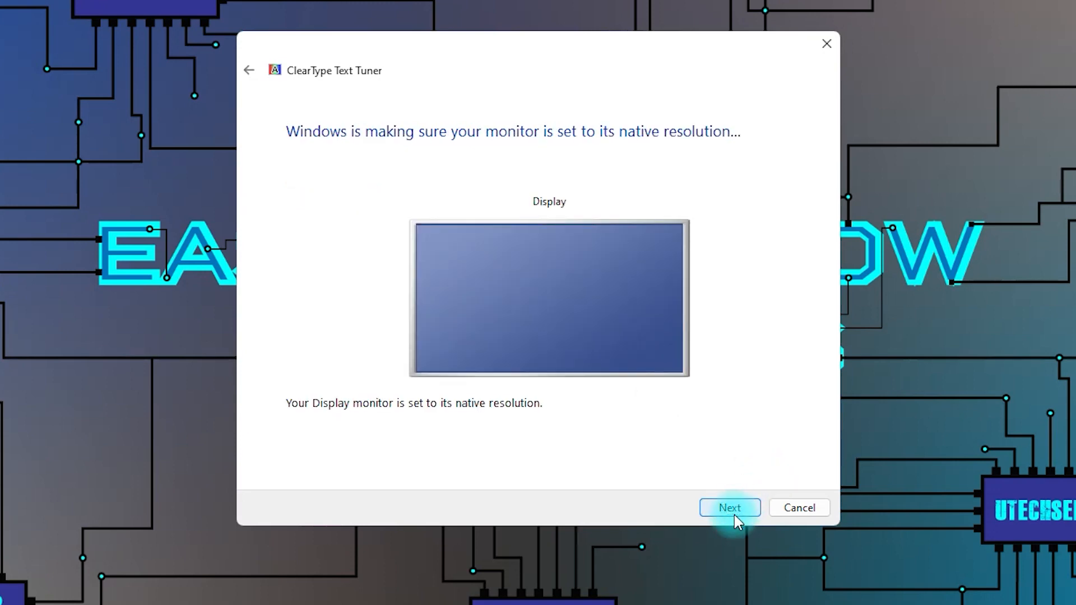
pyautogui.click(730, 507)
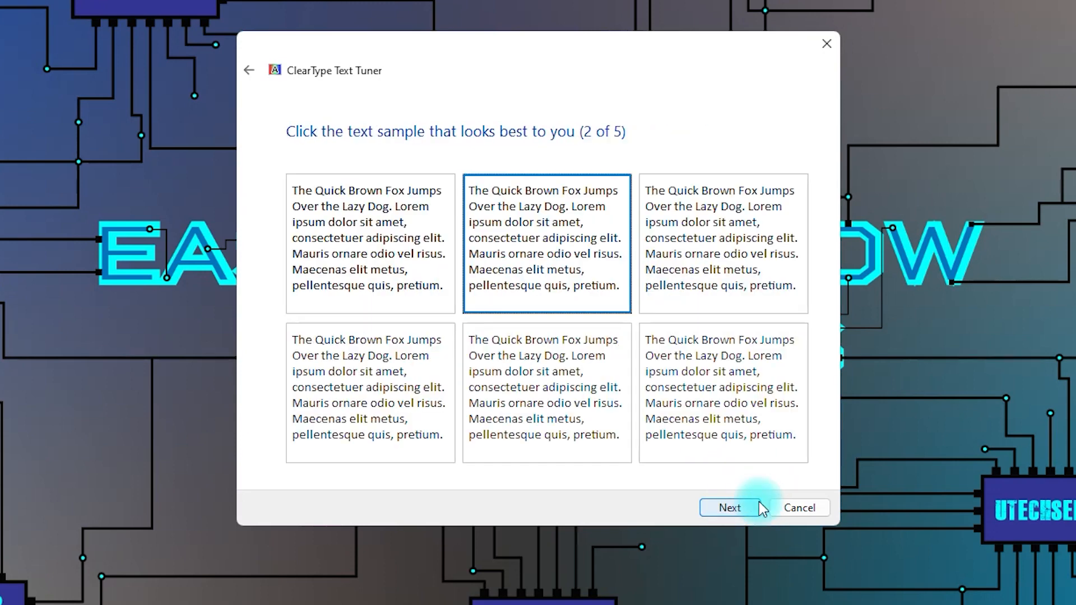
pyautogui.click(730, 508)
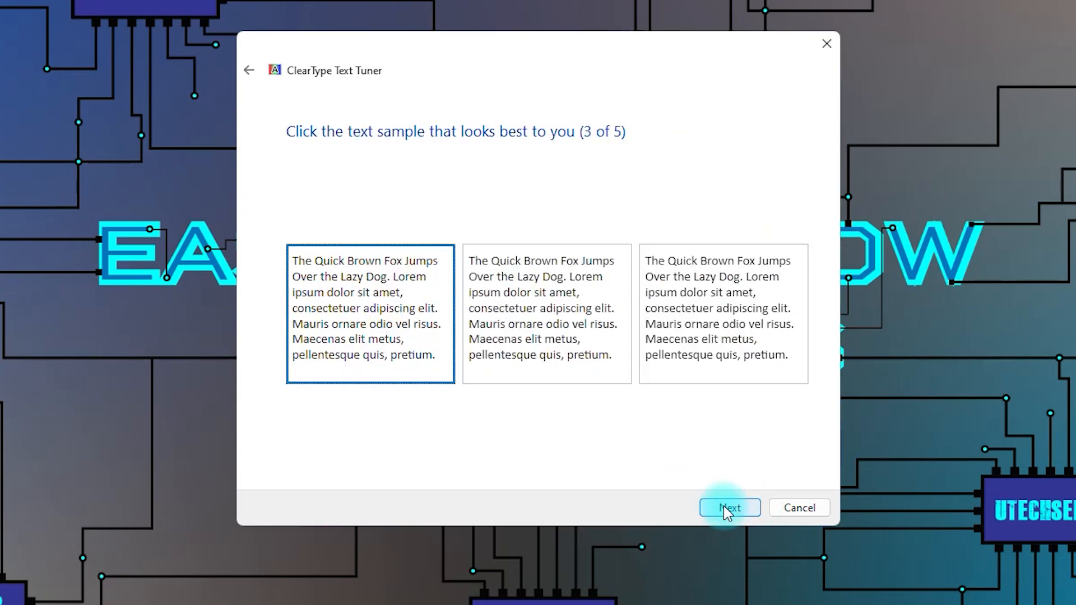
pyautogui.click(729, 508)
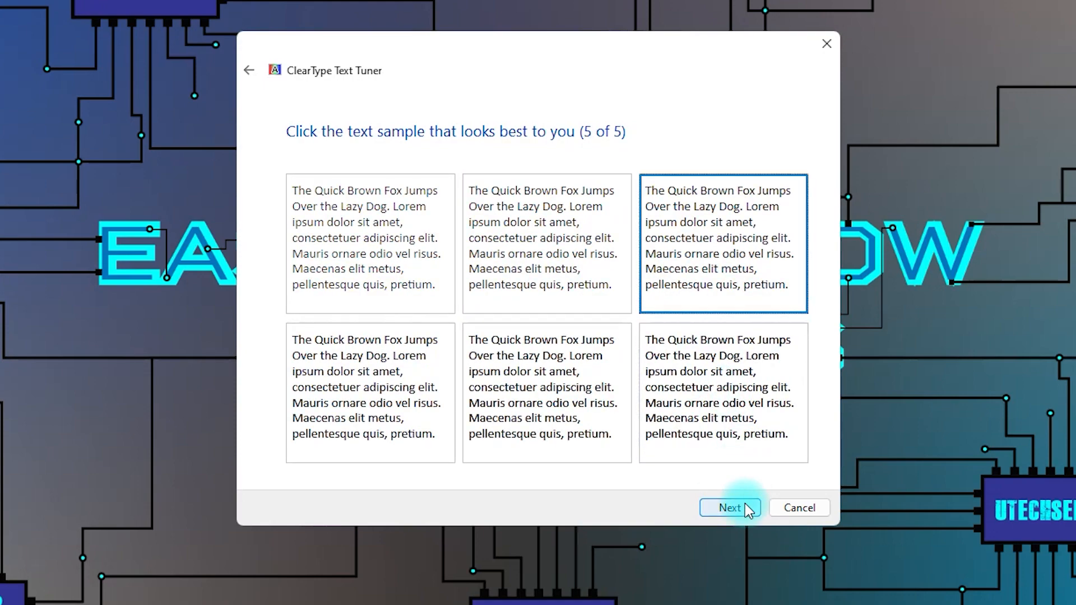
pyautogui.click(730, 508)
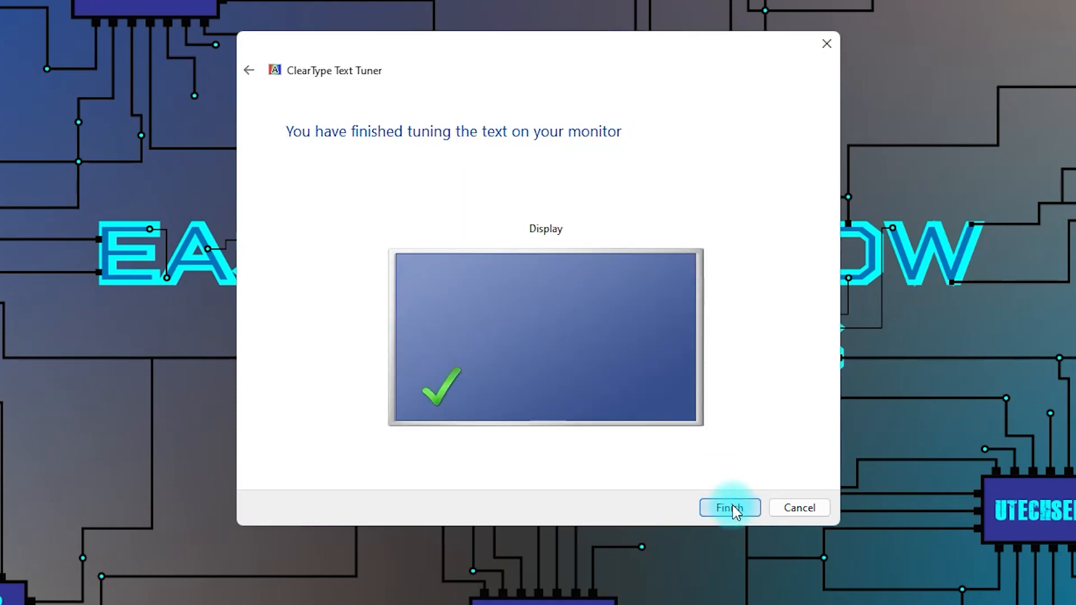
pyautogui.click(729, 508)
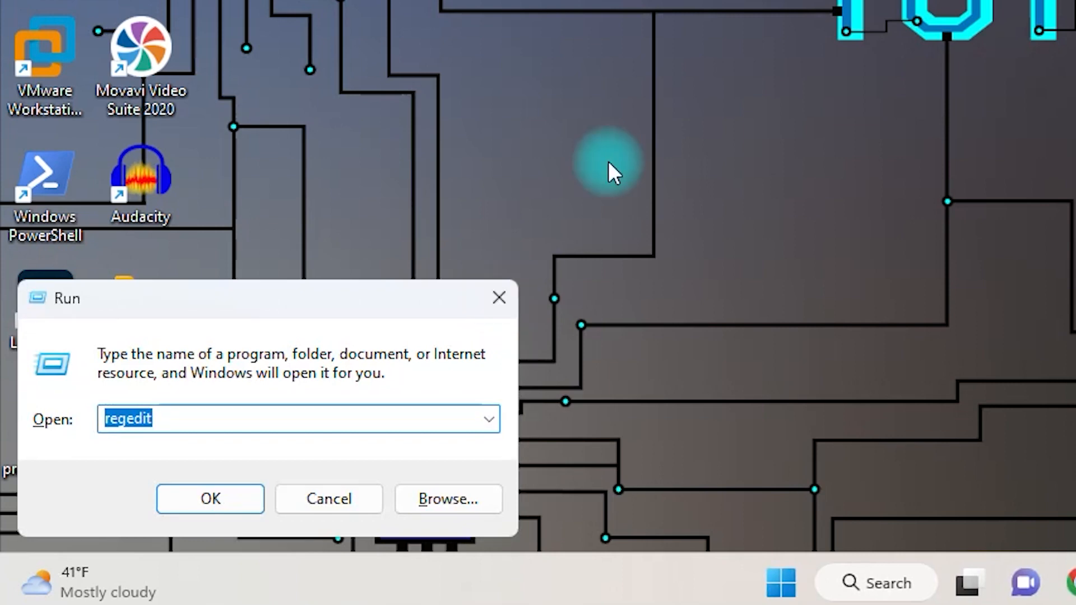
# Step: Open Registry Editor at HKEY_CURRENT_USER\Control Panel\Desktop and find its values
pyautogui.click(210, 498)
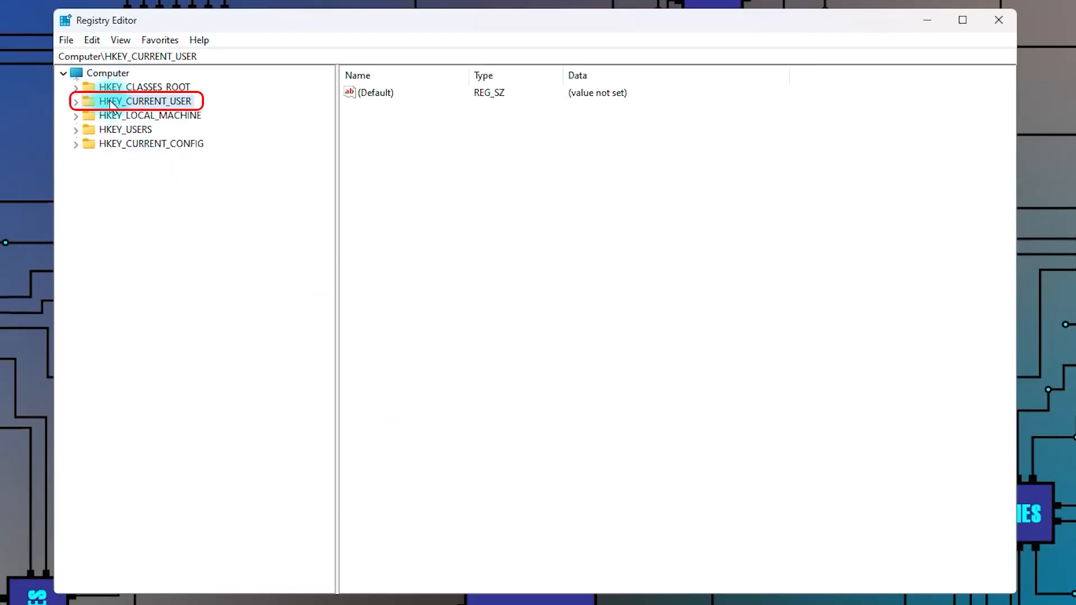
pyautogui.click(77, 101)
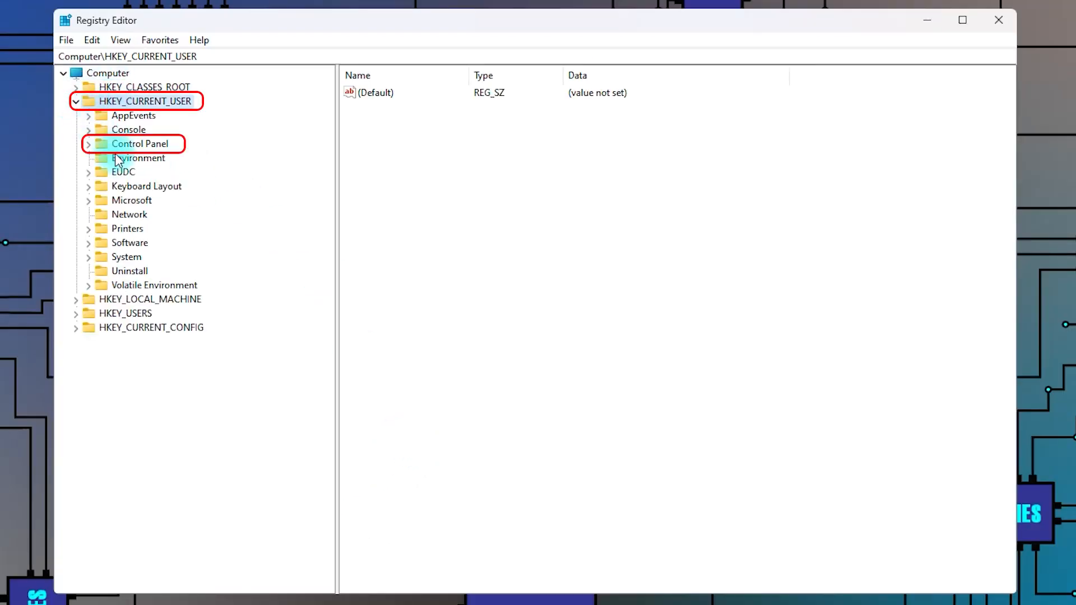
pyautogui.click(140, 144)
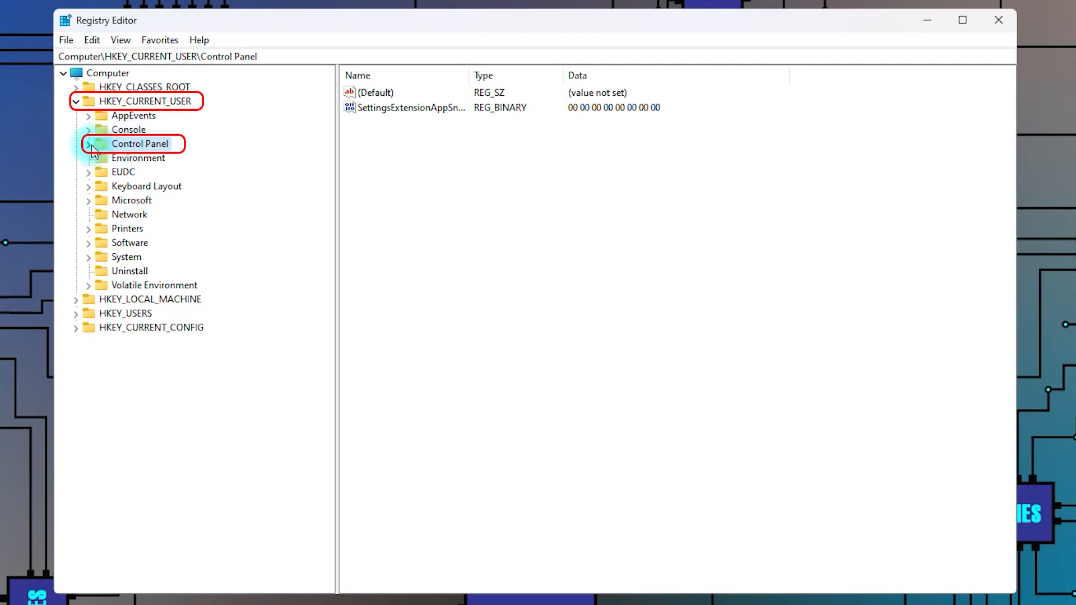
pyautogui.click(88, 144)
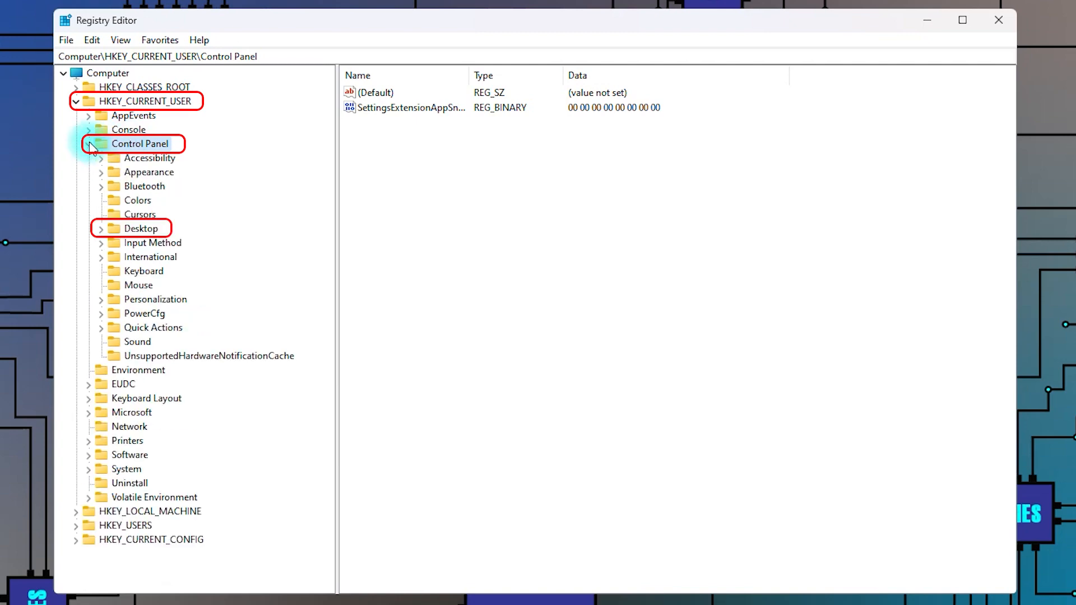
pyautogui.click(140, 227)
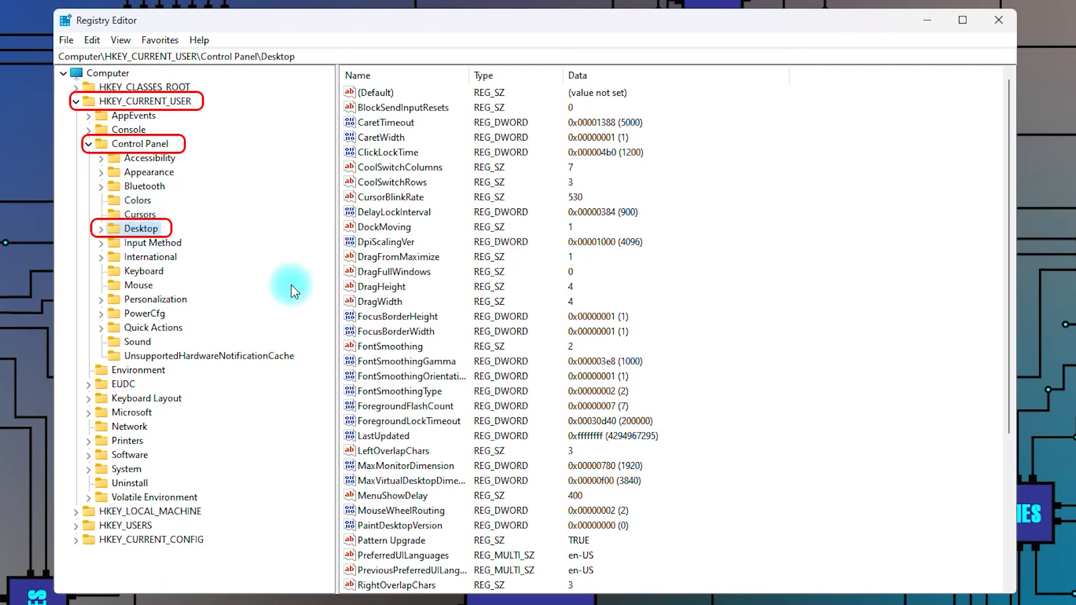
pyautogui.scroll(-3)
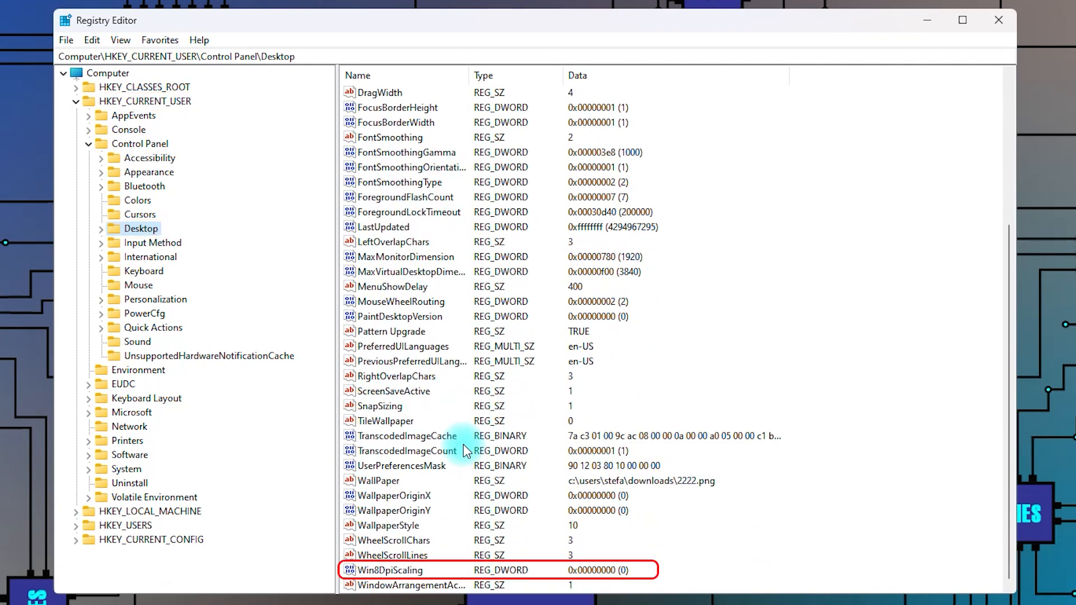
# Step: Change the Win8DpiScaling value data to 1
pyautogui.click(390, 569)
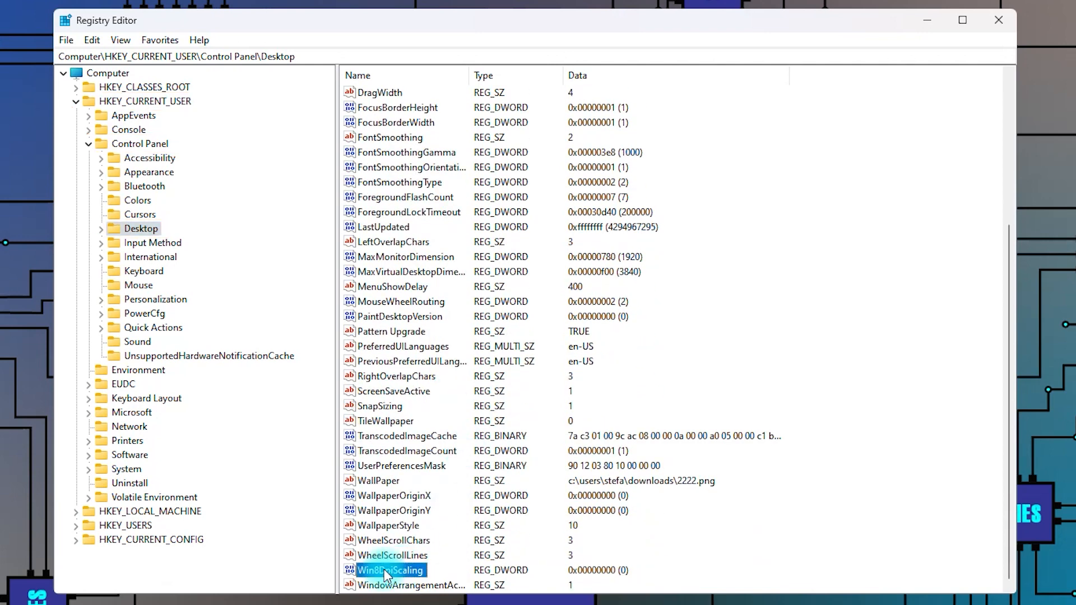
pyautogui.rightClick(390, 571)
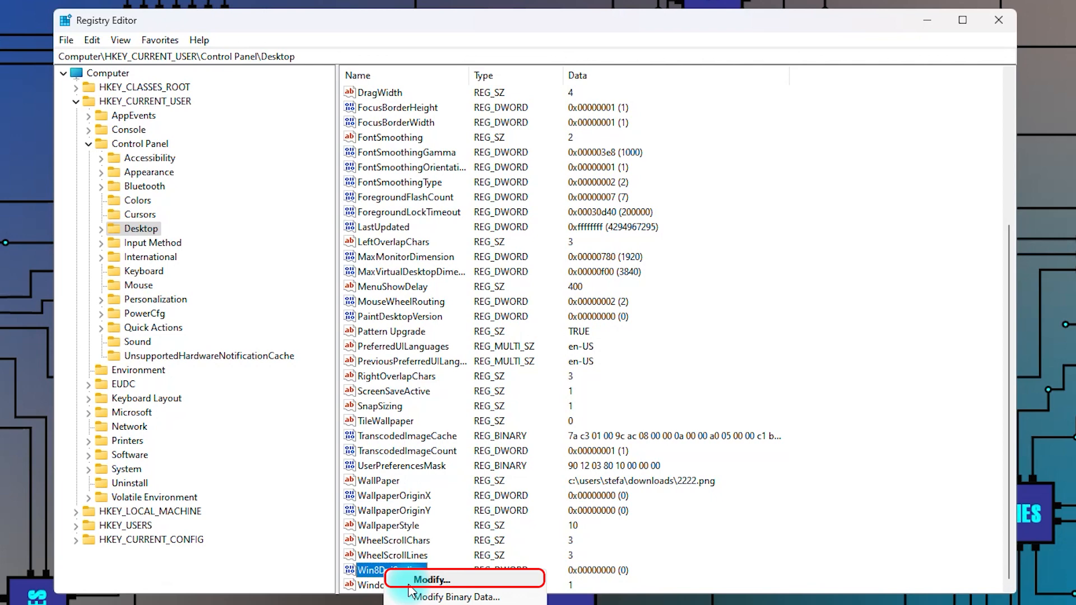
pyautogui.click(430, 580)
pyautogui.write('1')
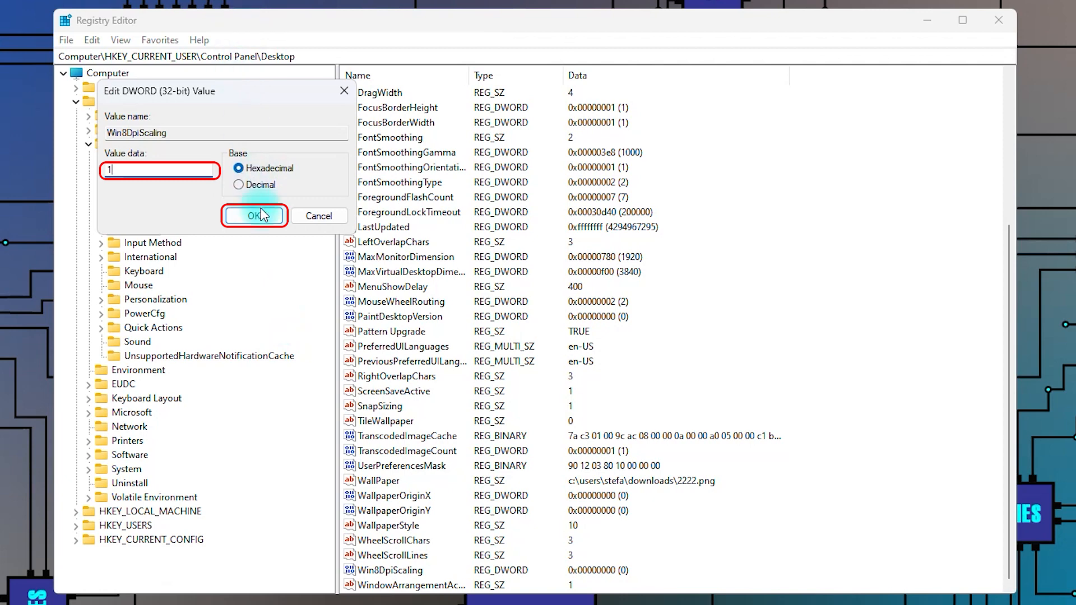
pyautogui.click(254, 216)
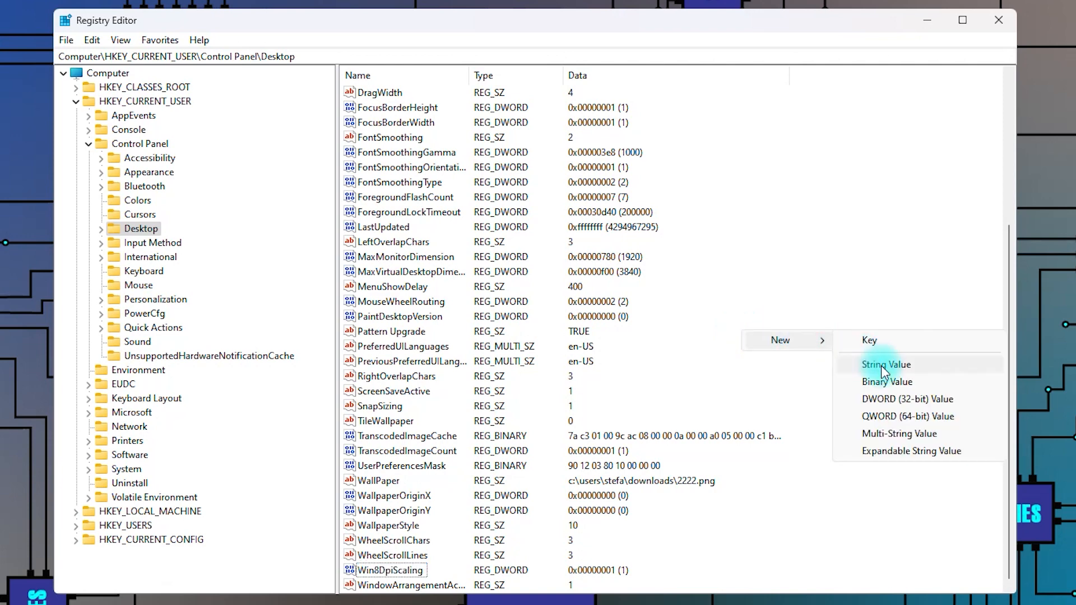
pyautogui.moveTo(895, 399)
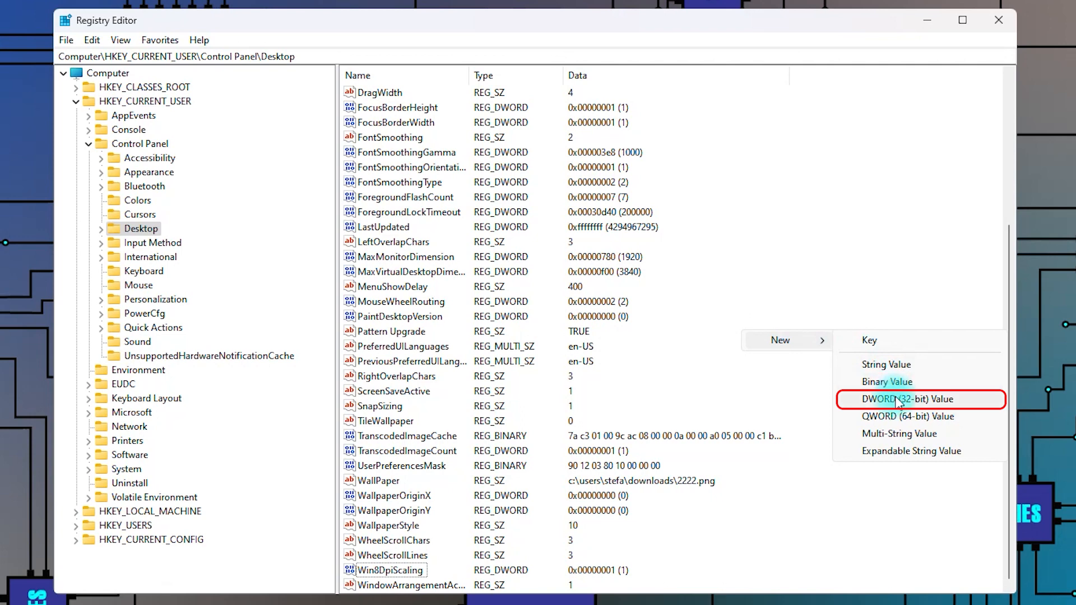
# Step: Create a DWORD (32-bit) value named LogPixels with hexadecimal data 78
pyautogui.click(908, 399)
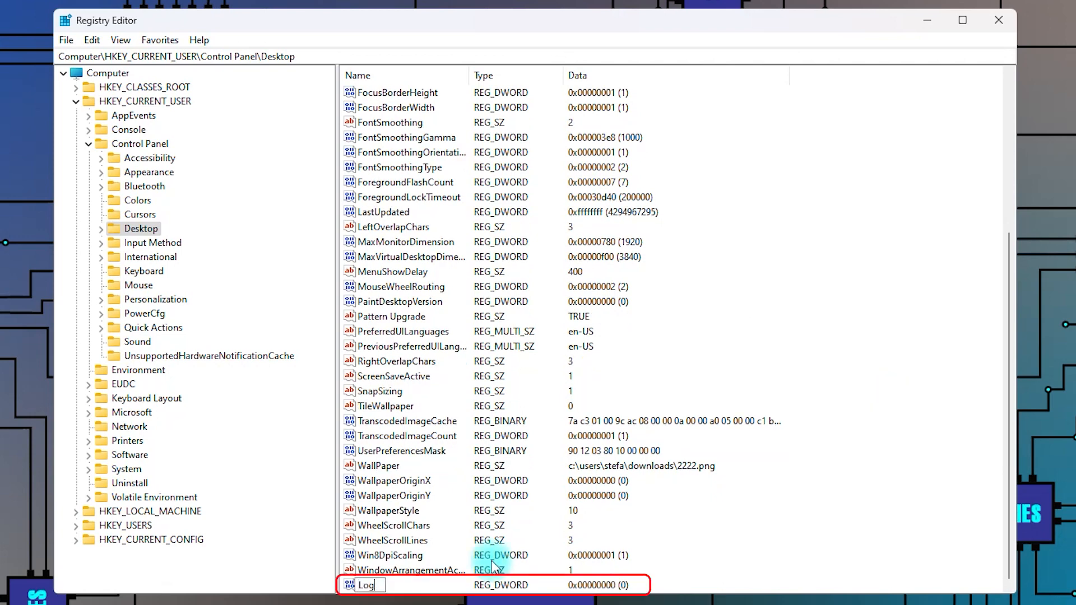
pyautogui.write('Pix')
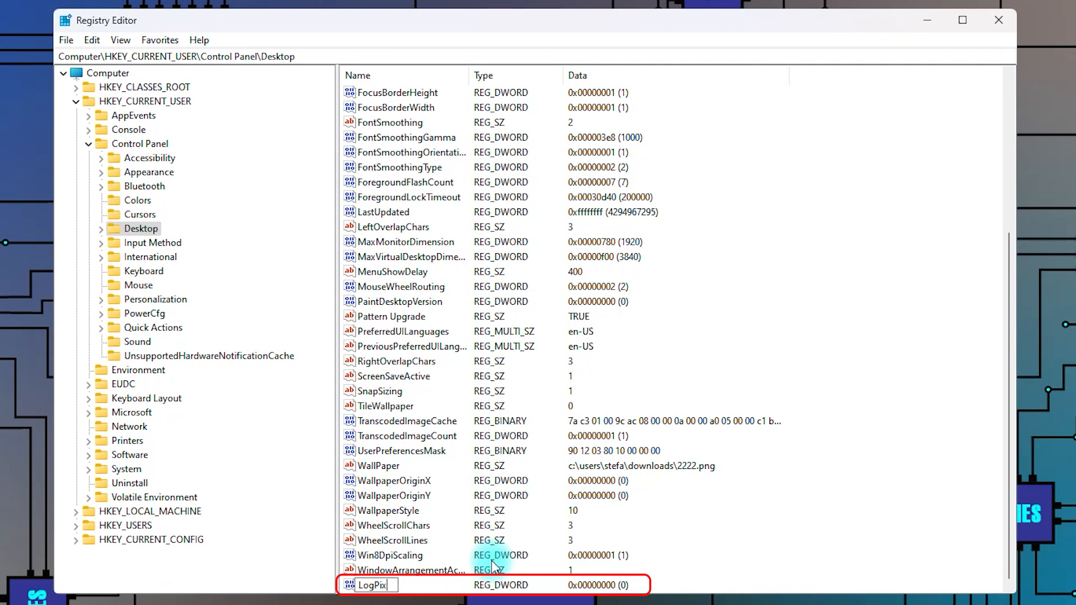
pyautogui.write('els')
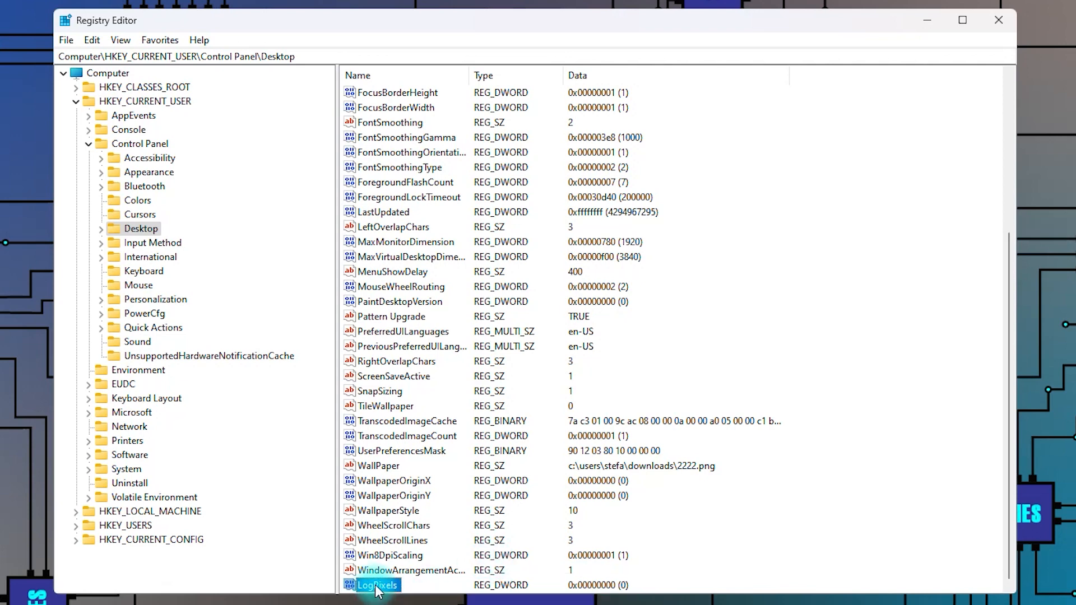
pyautogui.rightClick(376, 584)
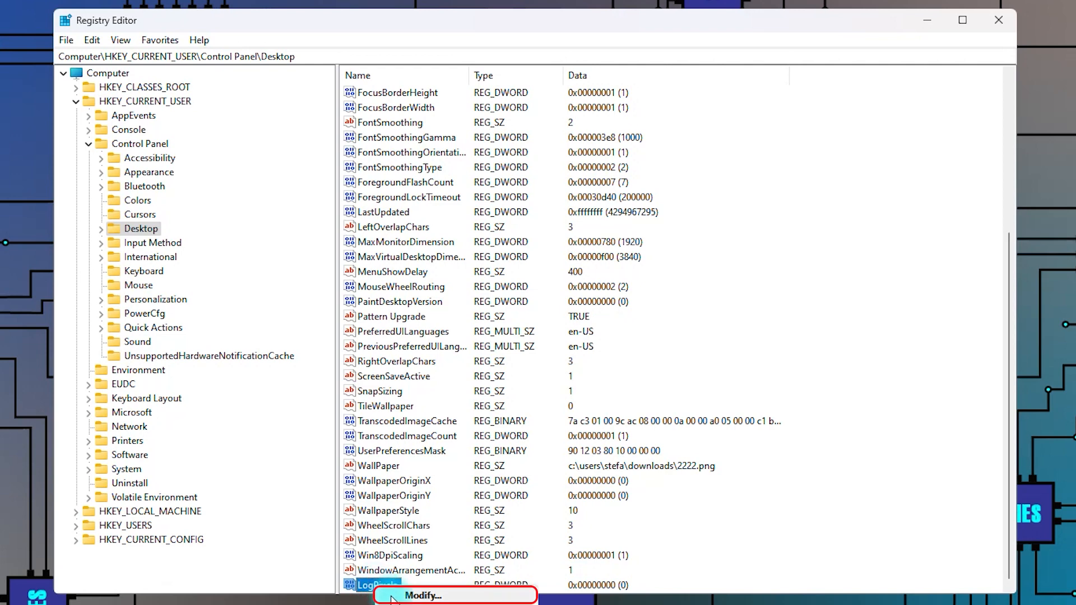
pyautogui.click(423, 596)
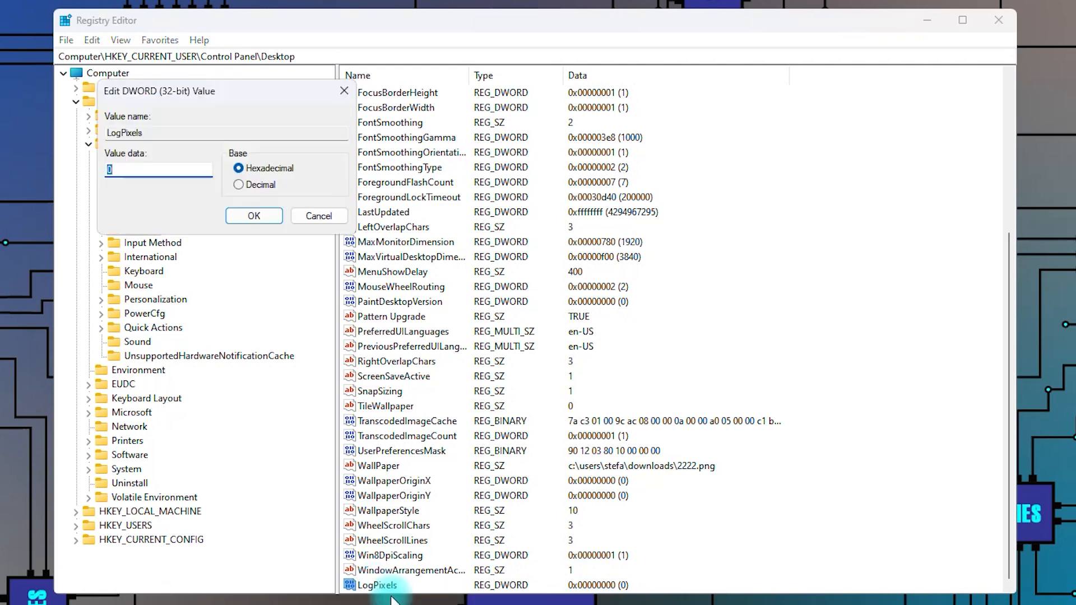
pyautogui.write('78')
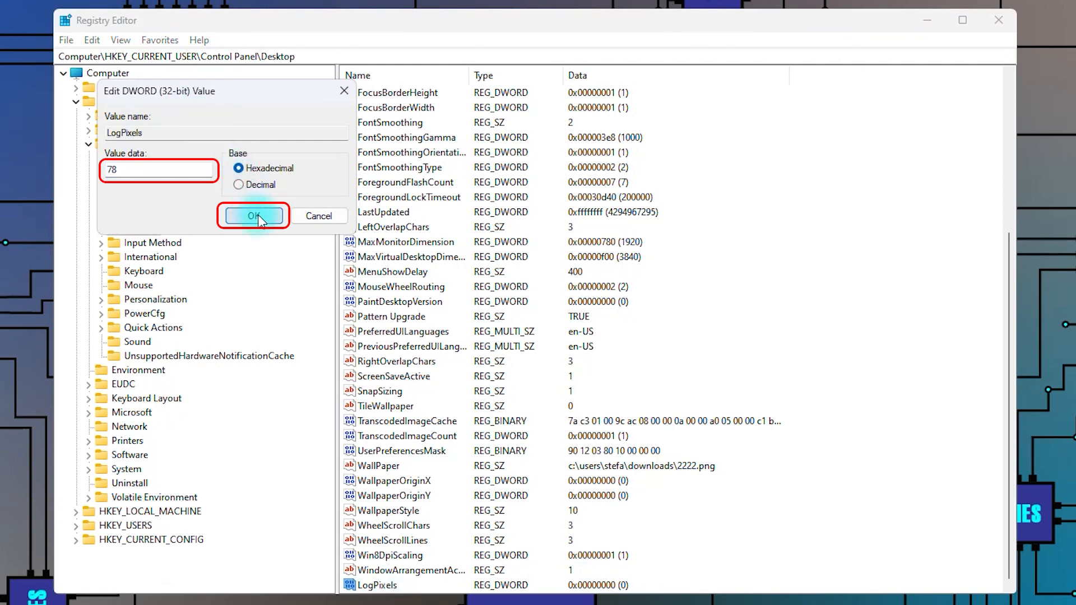
pyautogui.click(254, 215)
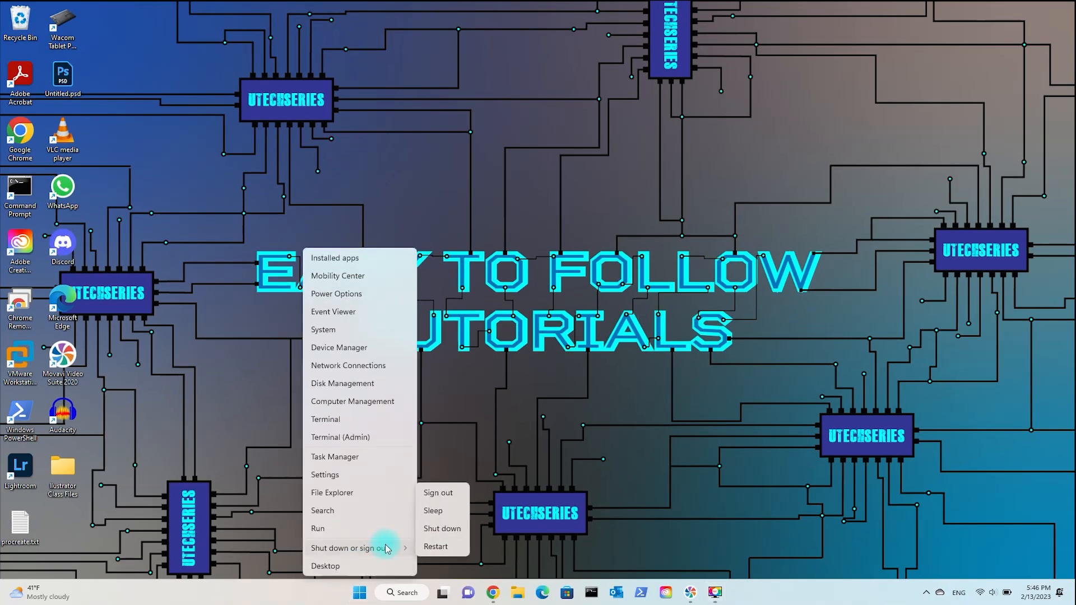
pyautogui.moveTo(436, 547)
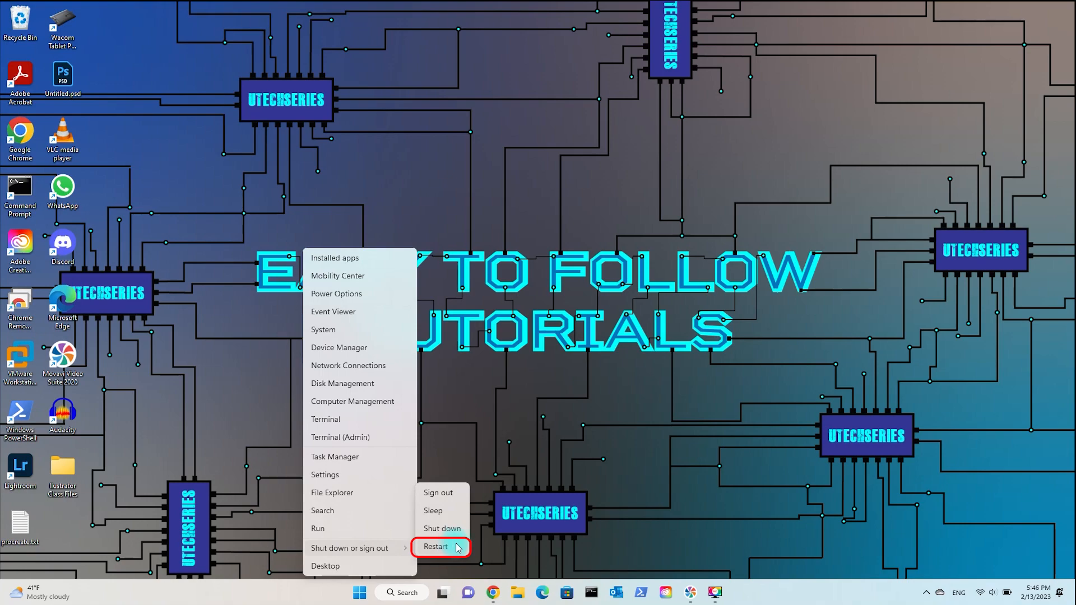